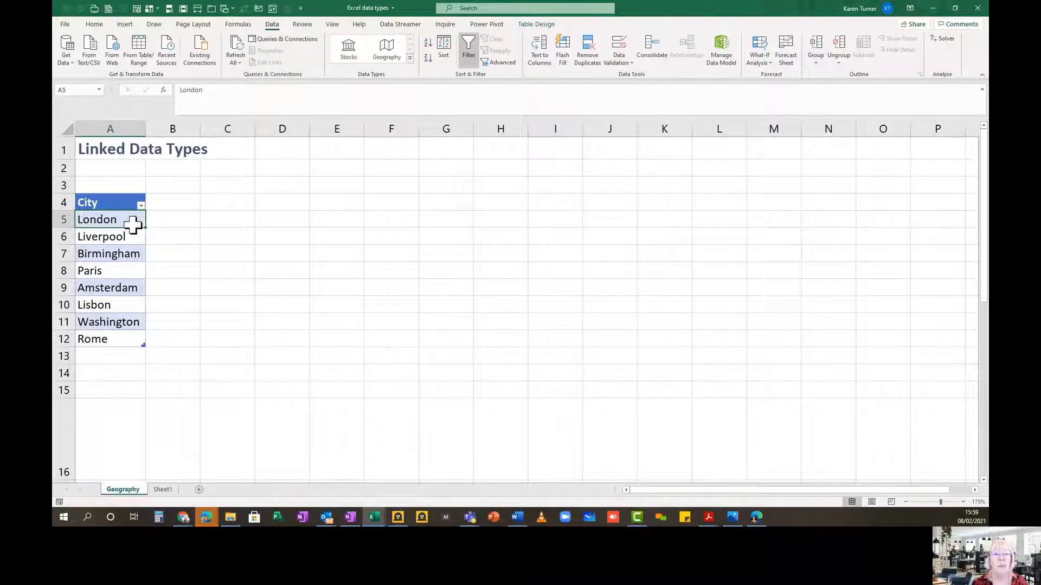
pyautogui.moveTo(138, 215)
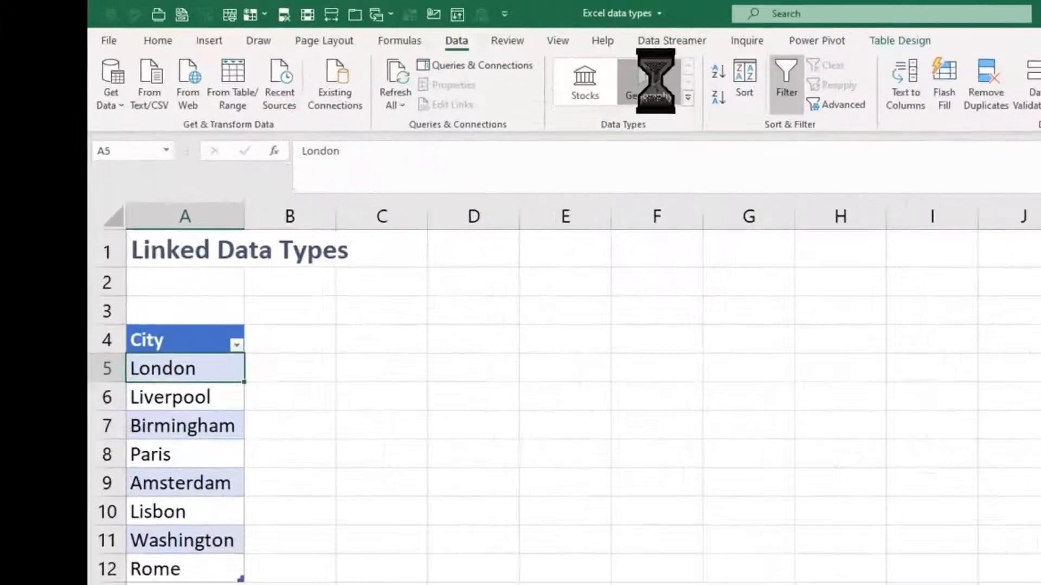
# - Convert London in cell A5 to the Geography linked data type
pyautogui.click(648, 84)
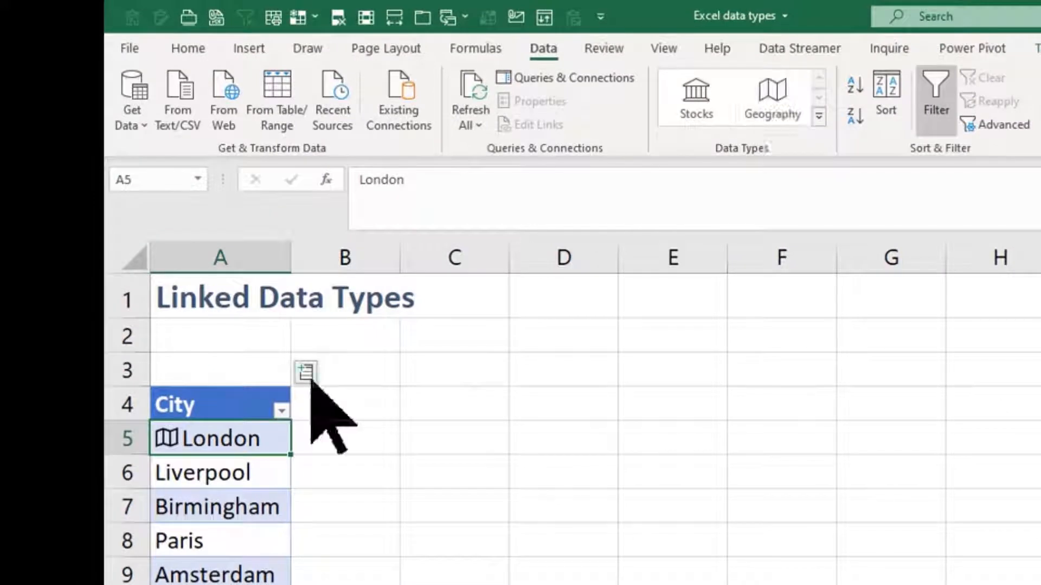
pyautogui.moveTo(305, 372)
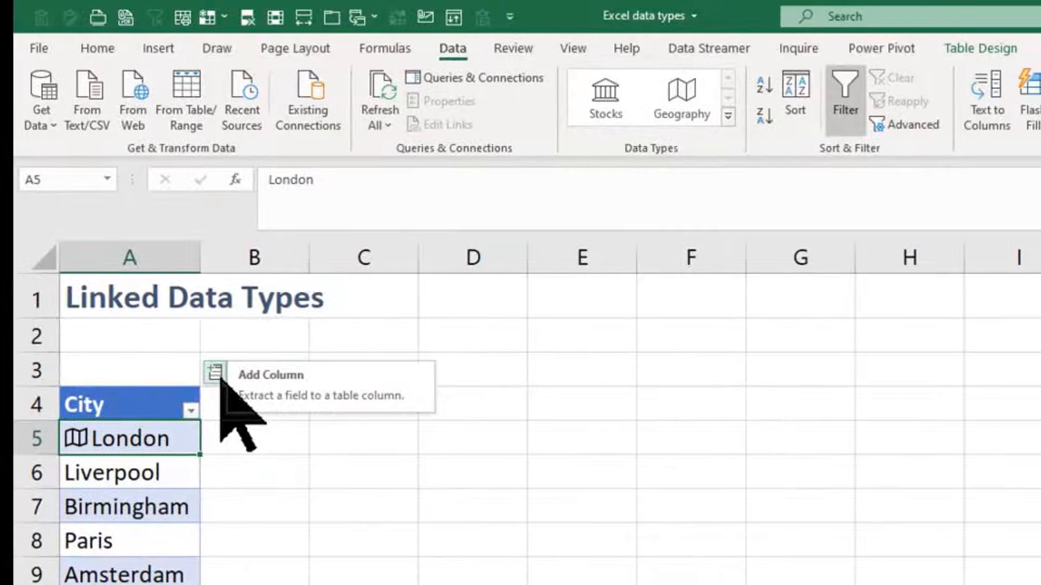
# - Insert a Population column (London 8,961,989) and bring the field list back up
pyautogui.click(213, 372)
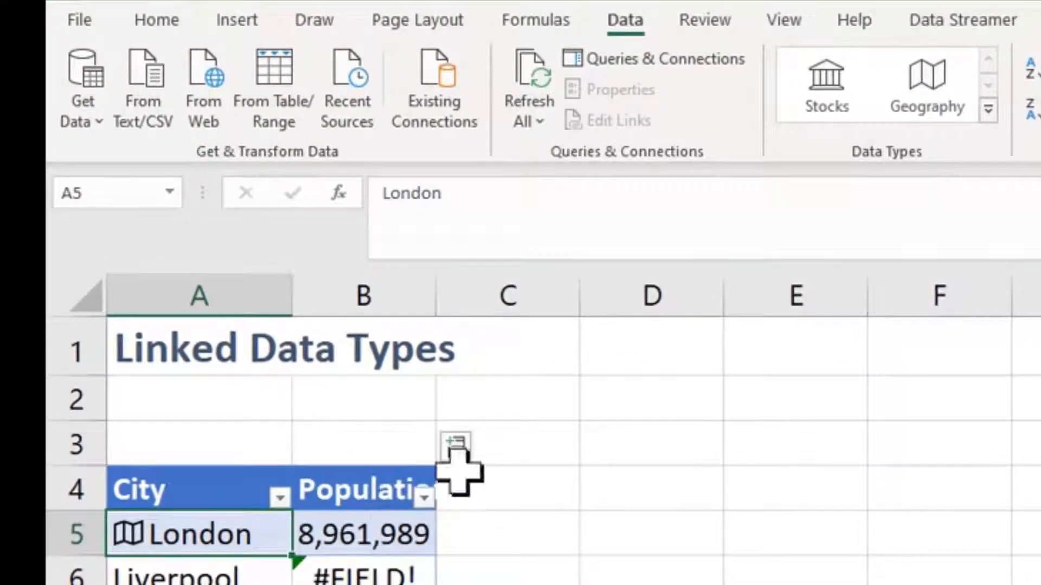
pyautogui.moveTo(463, 438)
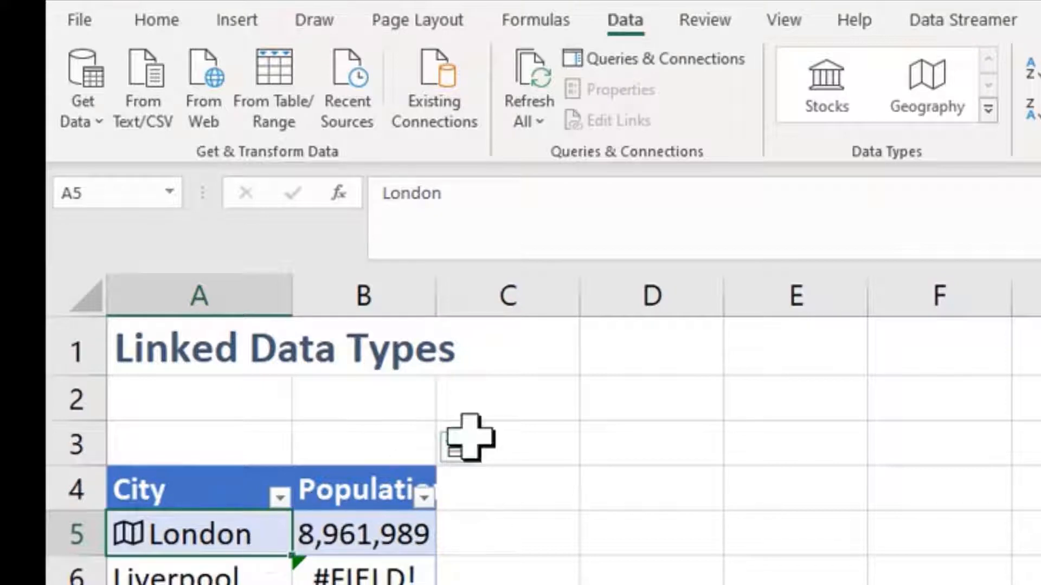
pyautogui.click(456, 446)
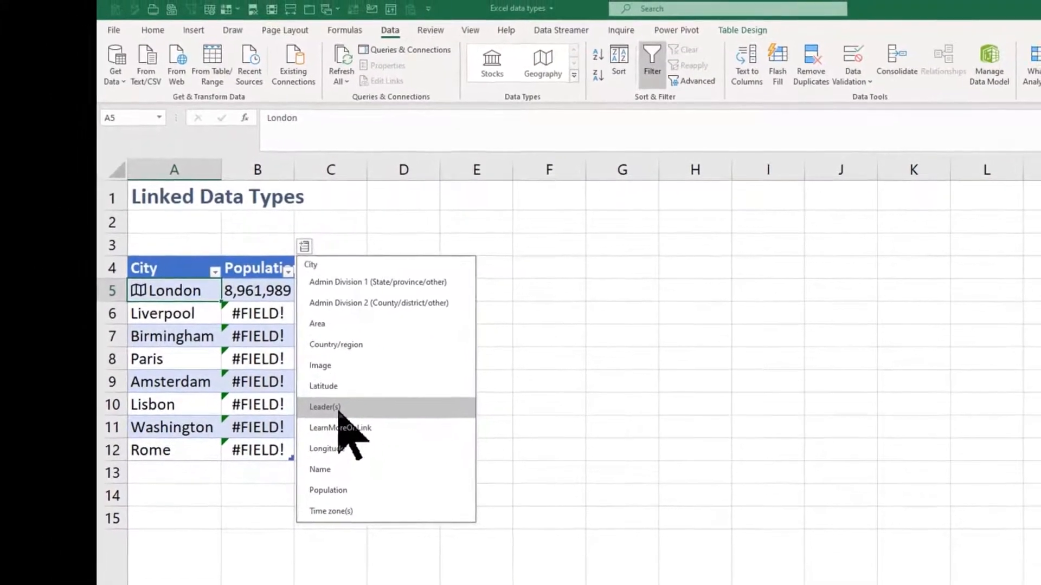
# - Add Leader(s) and Admin Division 1 columns, widening column D to fit
pyautogui.click(325, 407)
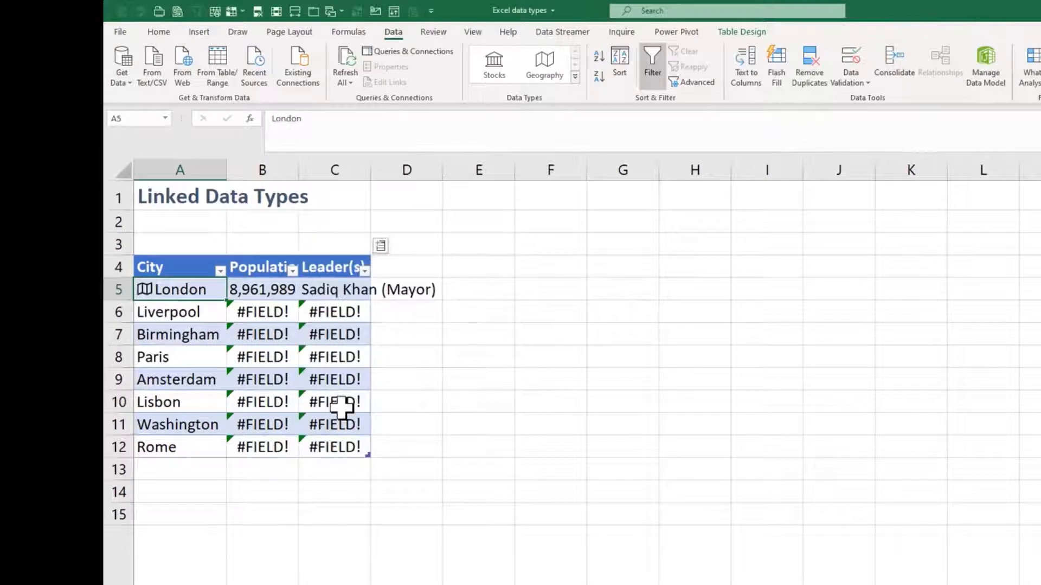
pyautogui.moveTo(375, 169)
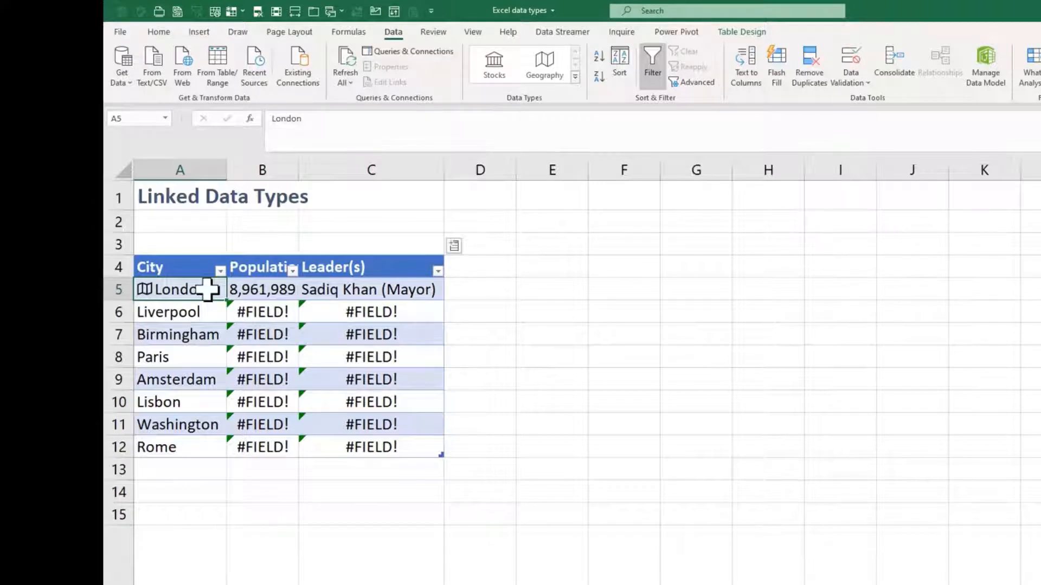
pyautogui.click(453, 245)
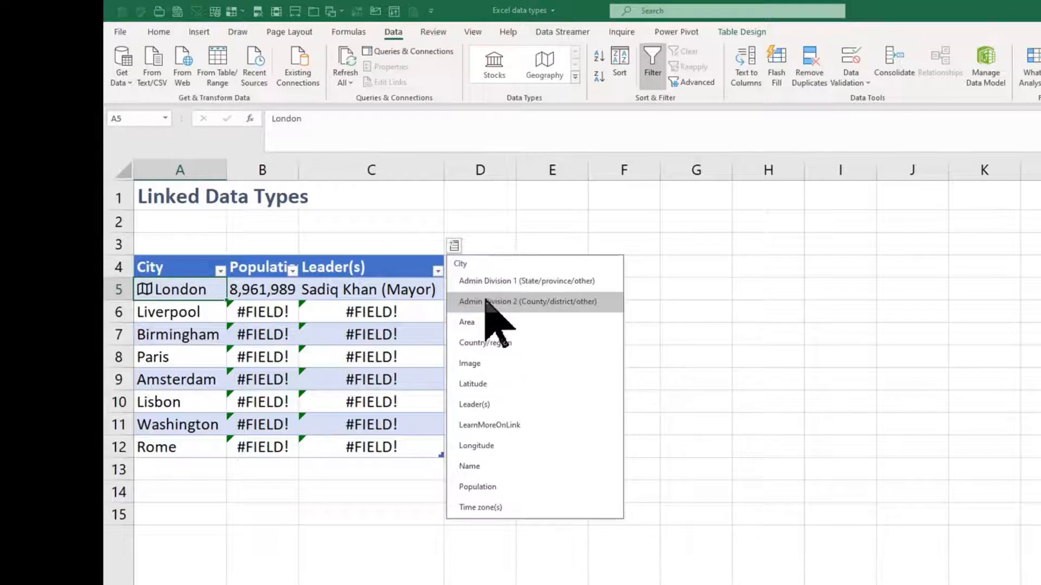
pyautogui.moveTo(503, 286)
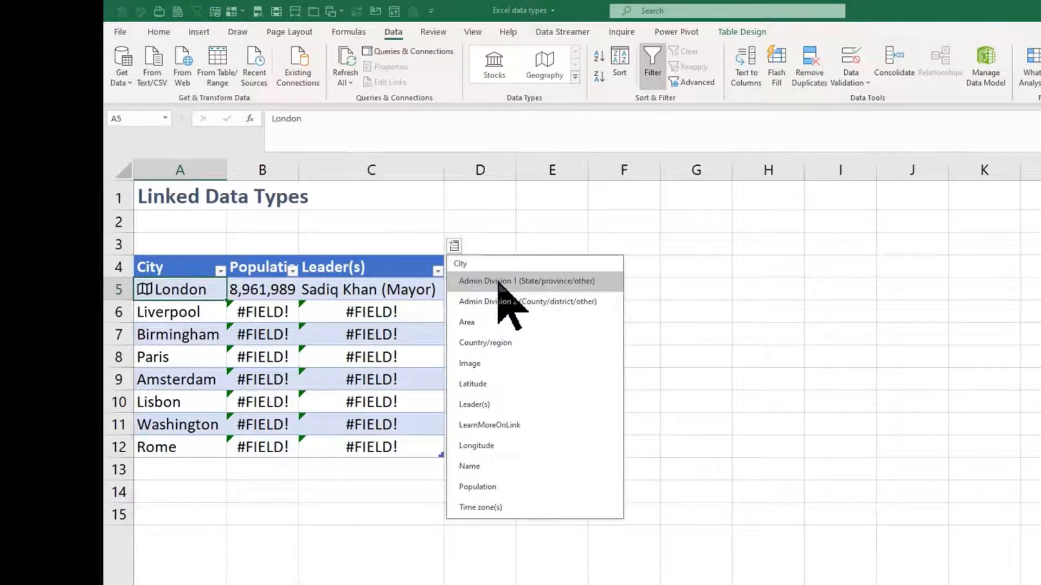
pyautogui.click(516, 281)
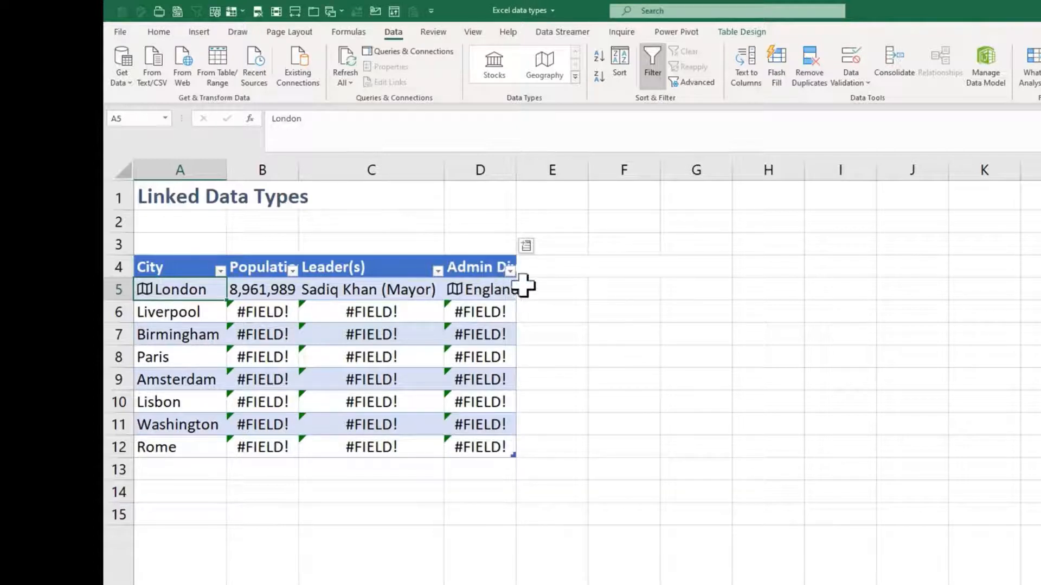
pyautogui.moveTo(514, 169); pyautogui.dragTo(753, 169)
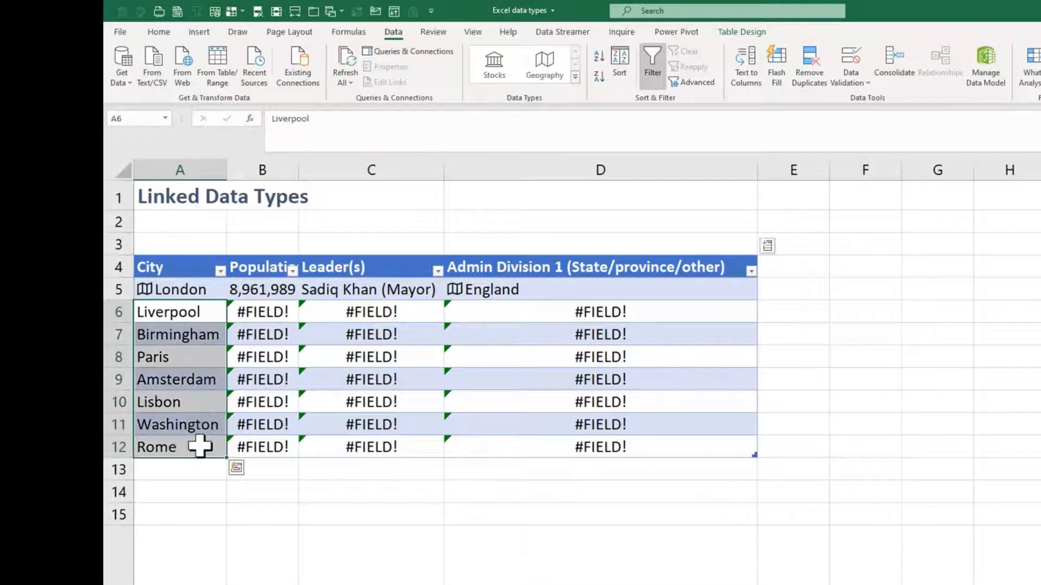
# - Convert cities A6:A12 to Geography and clear Lisbon's #FIELD! leader cell
pyautogui.click(545, 62)
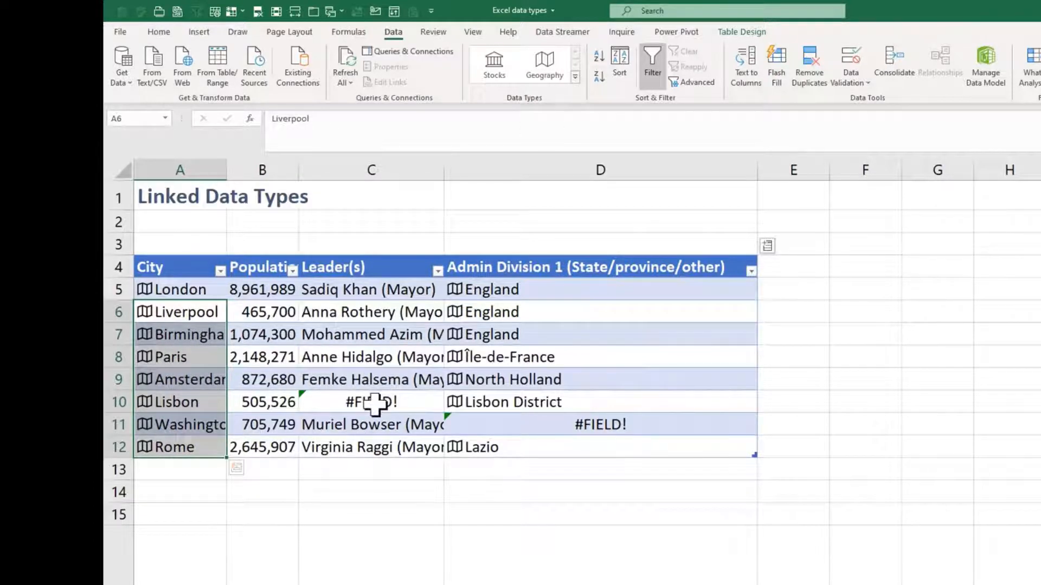
pyautogui.click(370, 402)
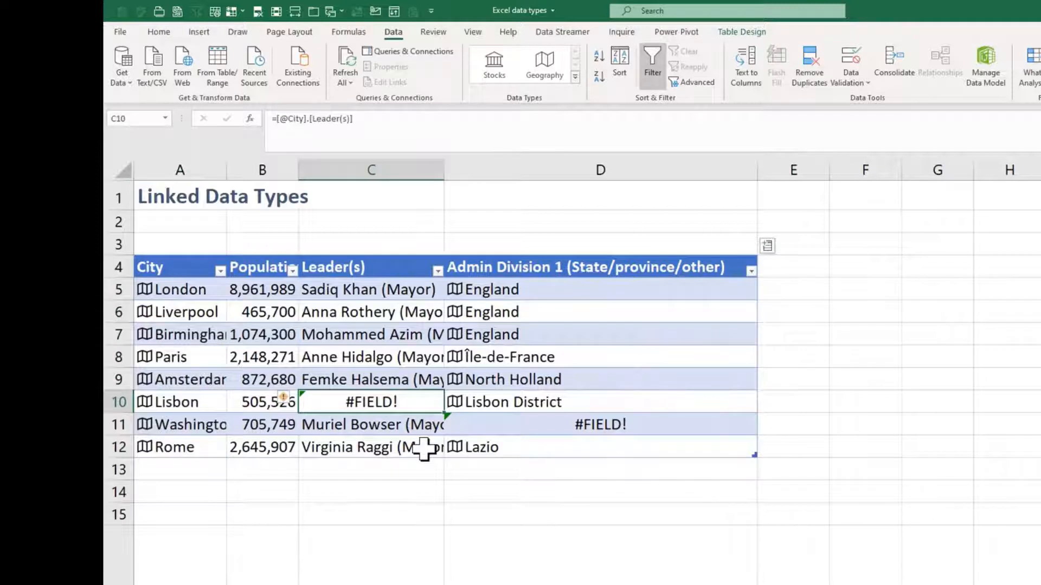
pyautogui.moveTo(179, 401)
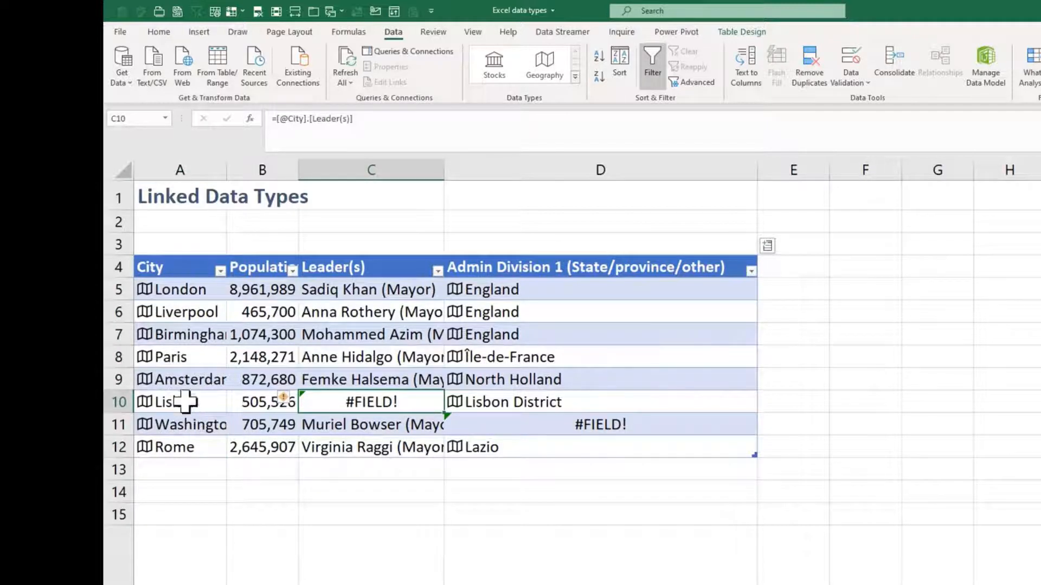
pyautogui.click(173, 402)
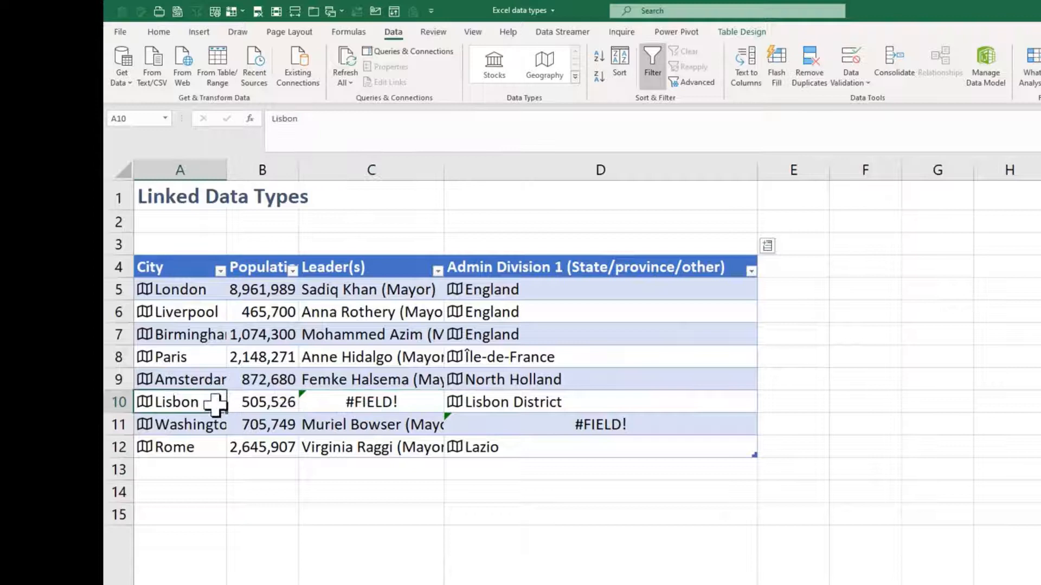
pyautogui.moveTo(775, 263)
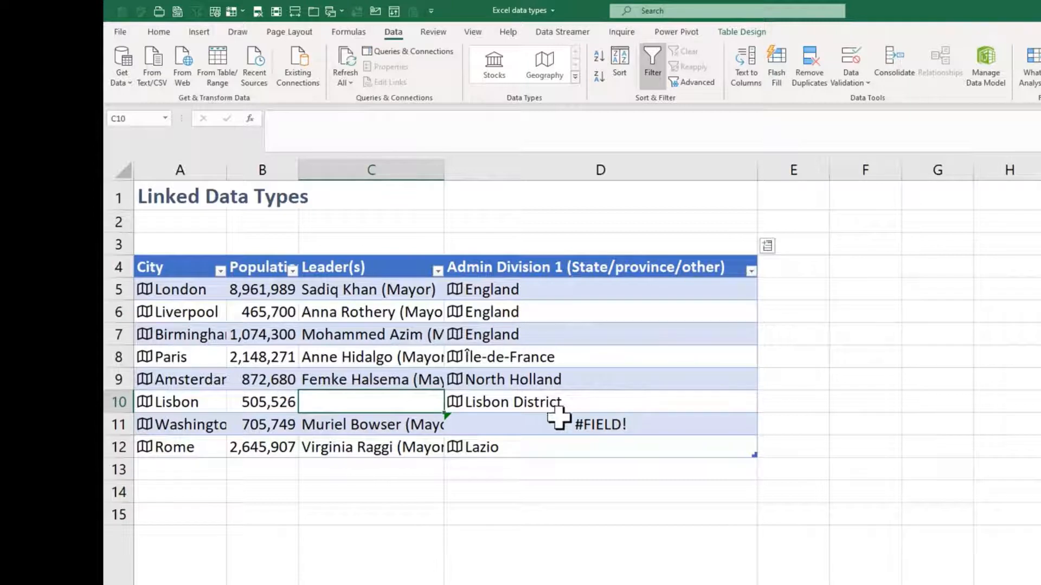
pyautogui.click(184, 424)
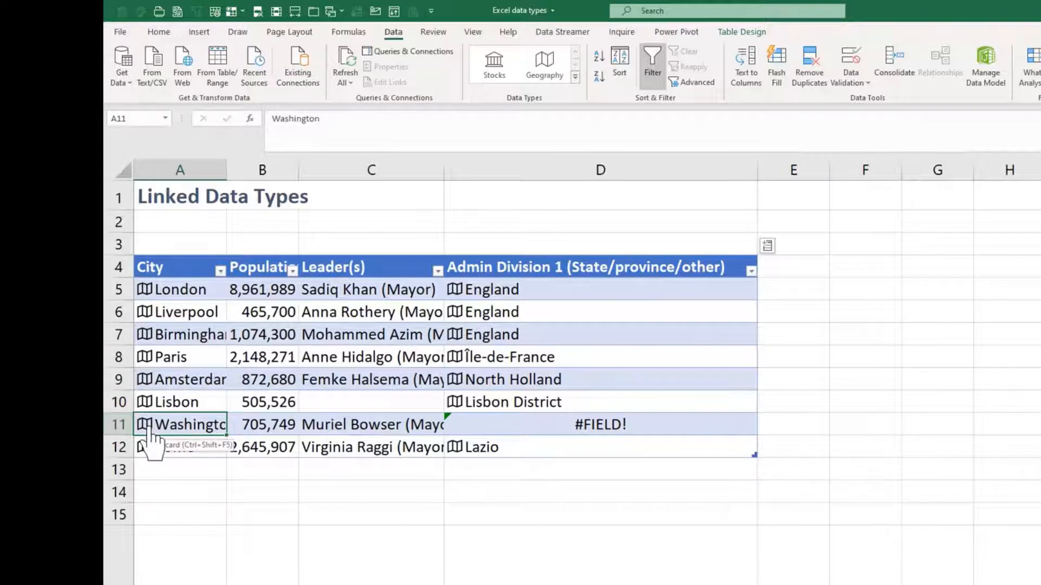
pyautogui.click(144, 424)
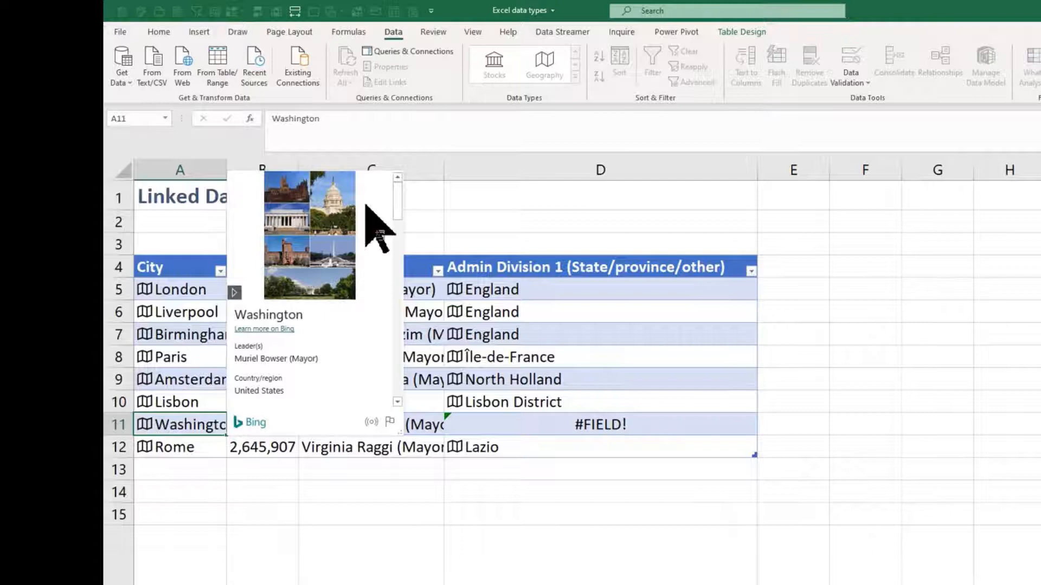
pyautogui.scroll(-3)
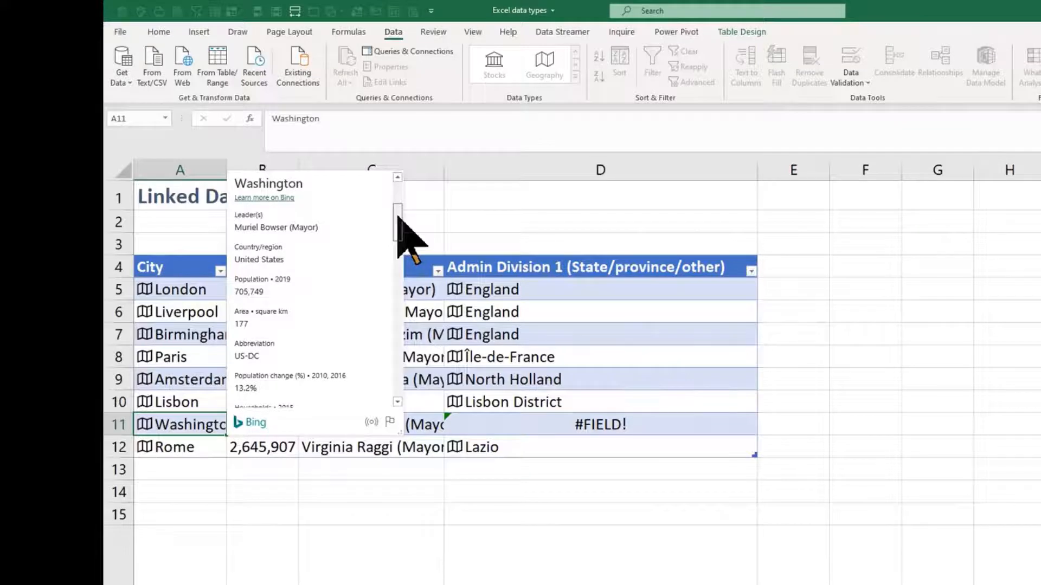
pyautogui.scroll(-3)
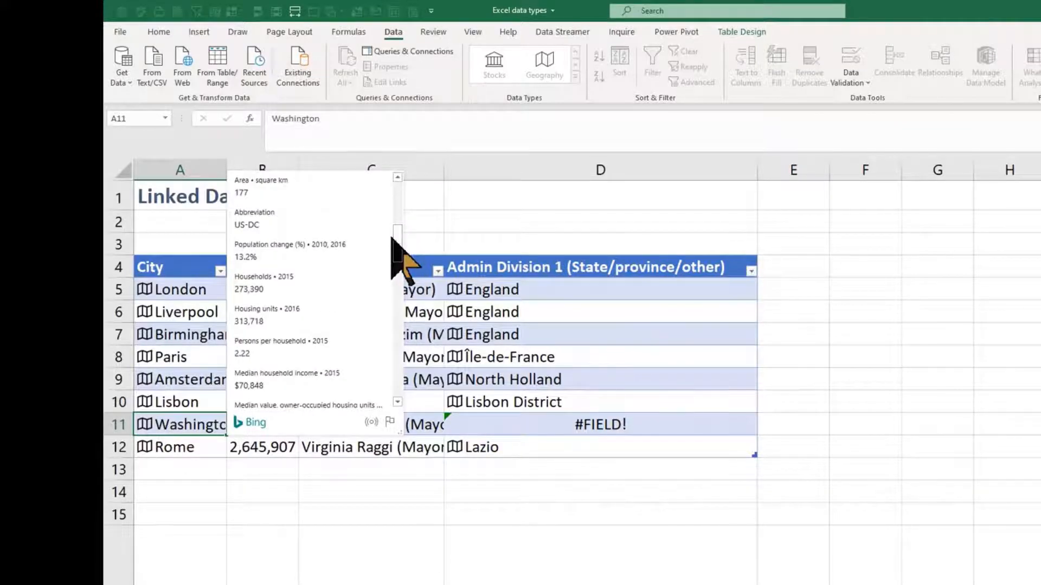
pyautogui.scroll(-3)
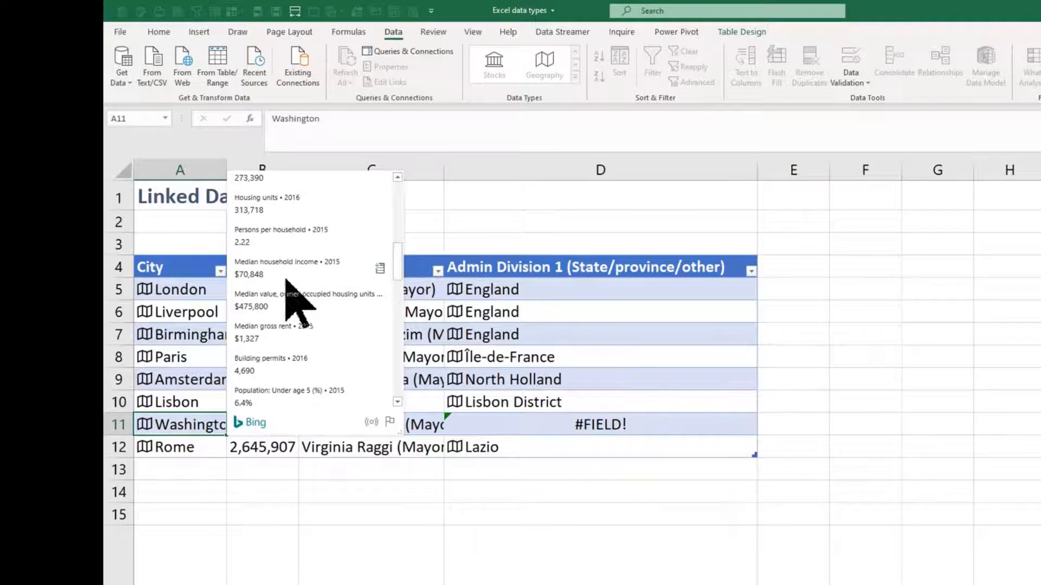
pyautogui.moveTo(307, 361)
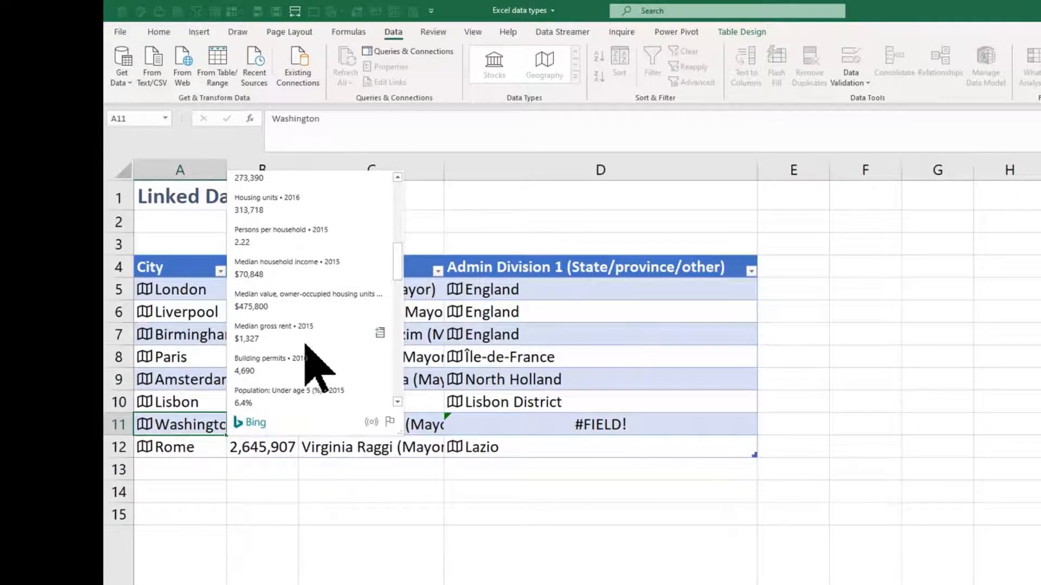
pyautogui.scroll(-3)
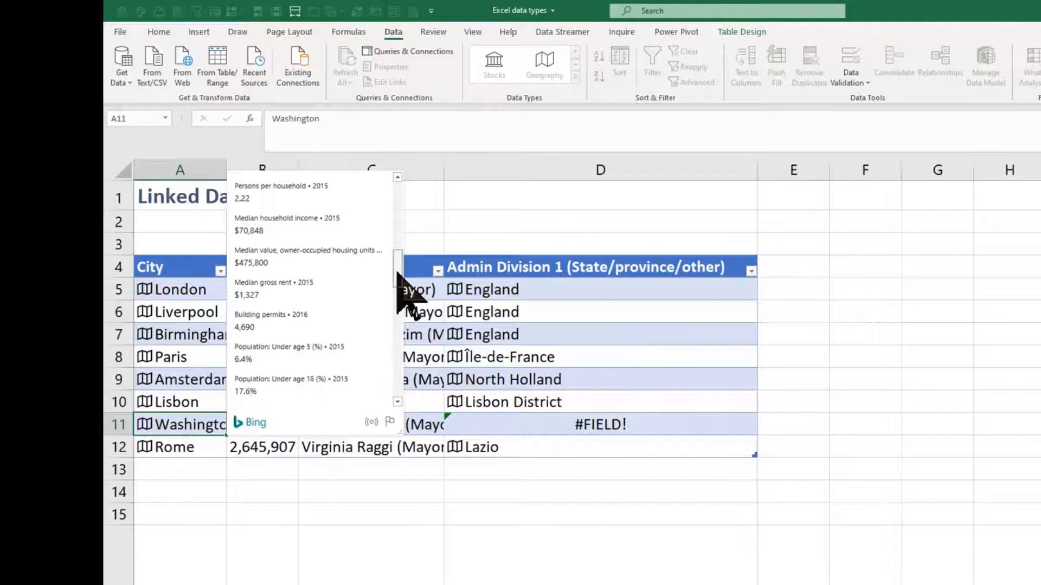
pyautogui.scroll(-3)
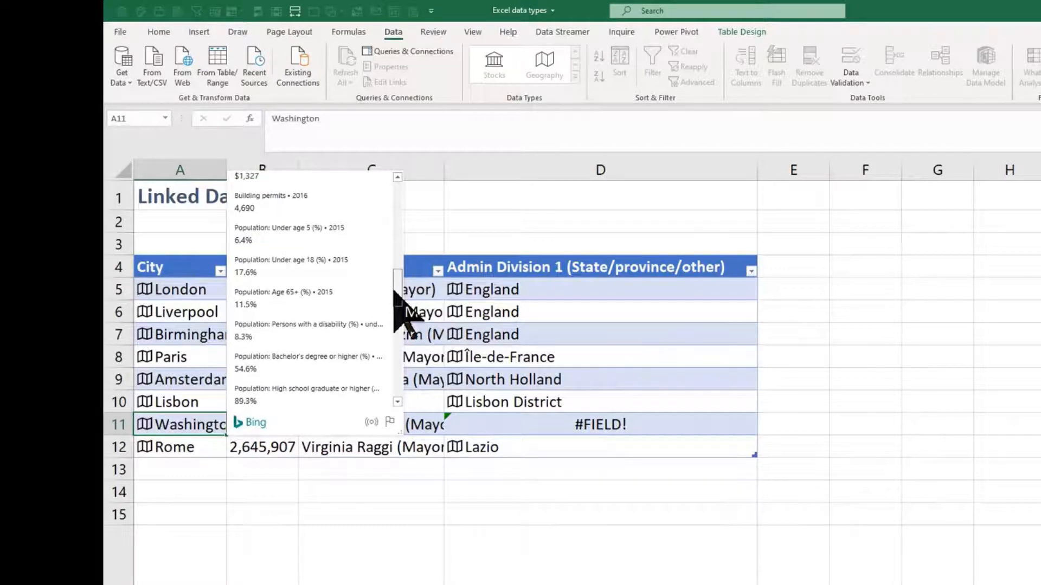
pyautogui.scroll(-3)
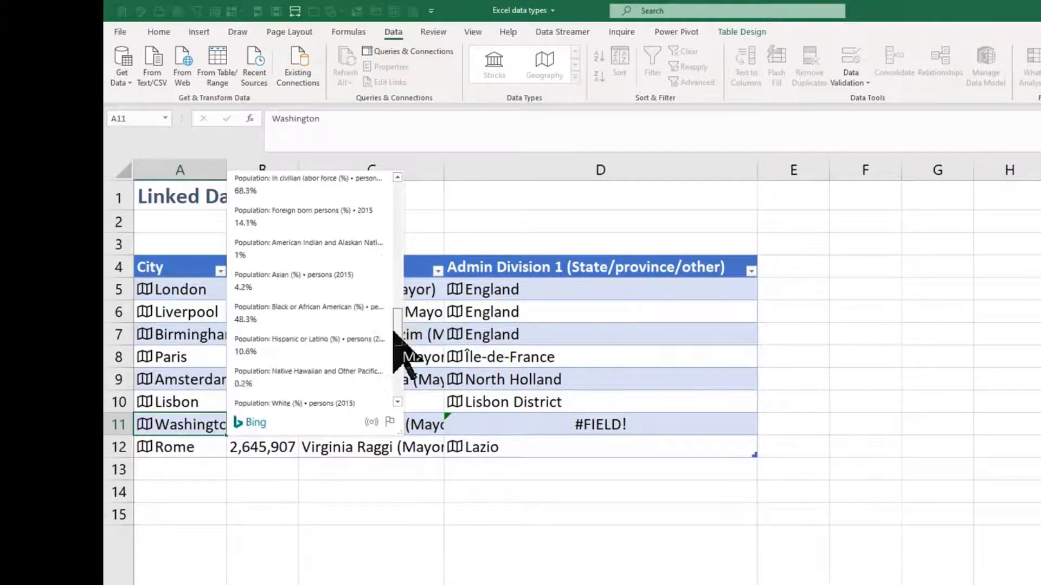
pyautogui.scroll(-3)
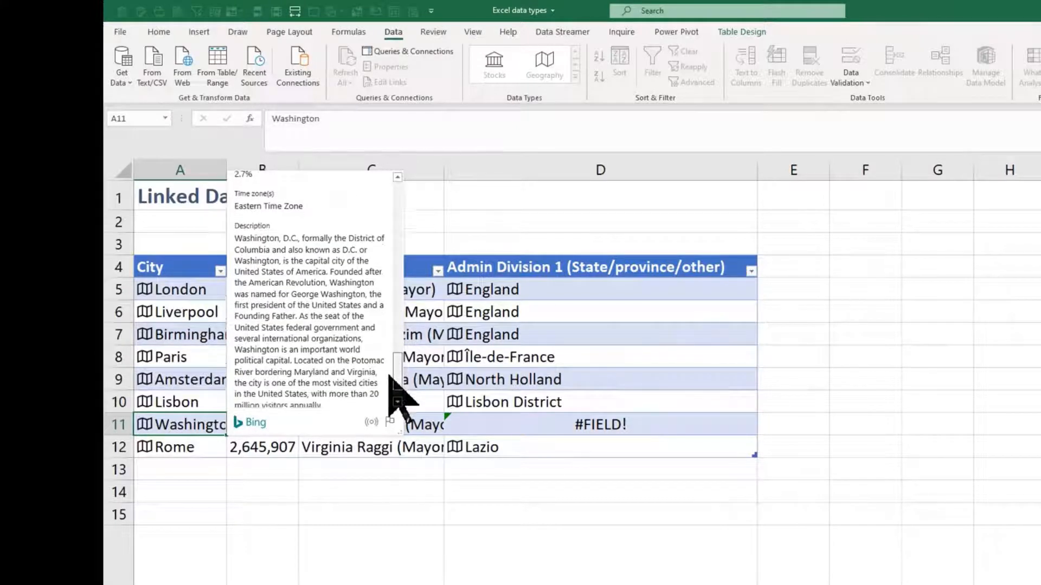
pyautogui.scroll(-3)
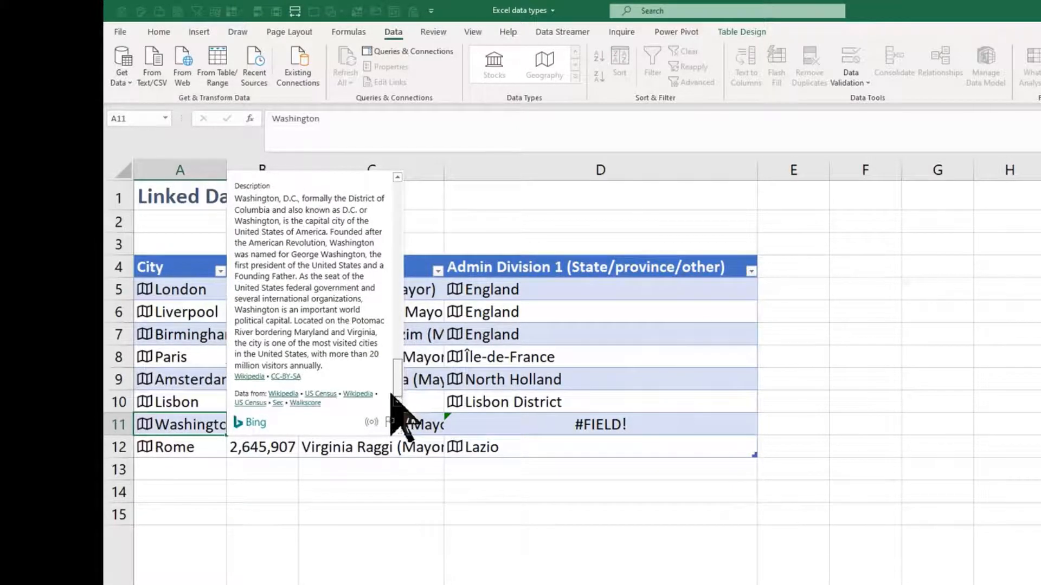
pyautogui.moveTo(406, 420)
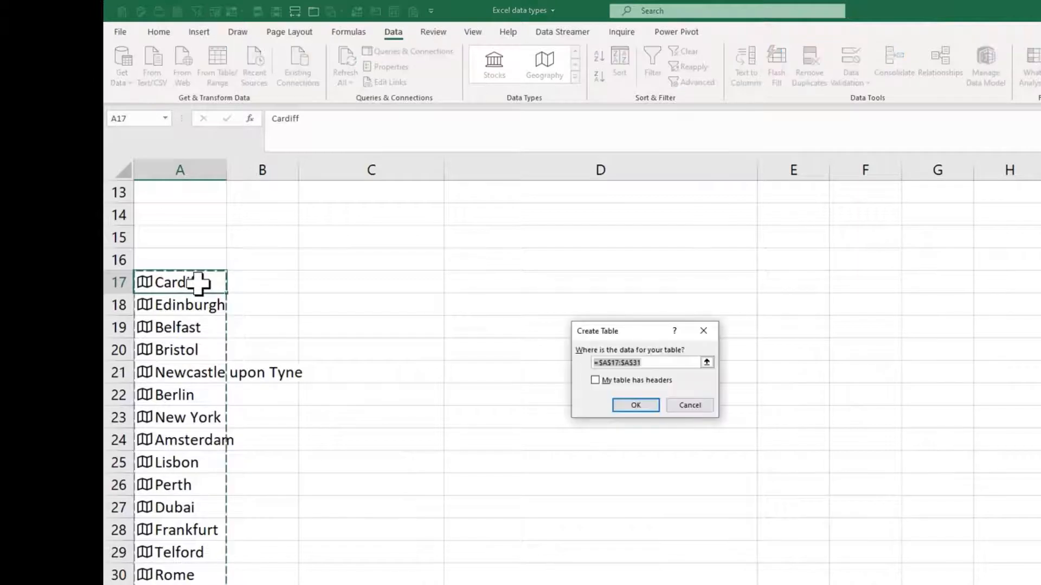
# - Make A17:A31 a table without a header row and rename its header to Town
pyautogui.click(594, 380)
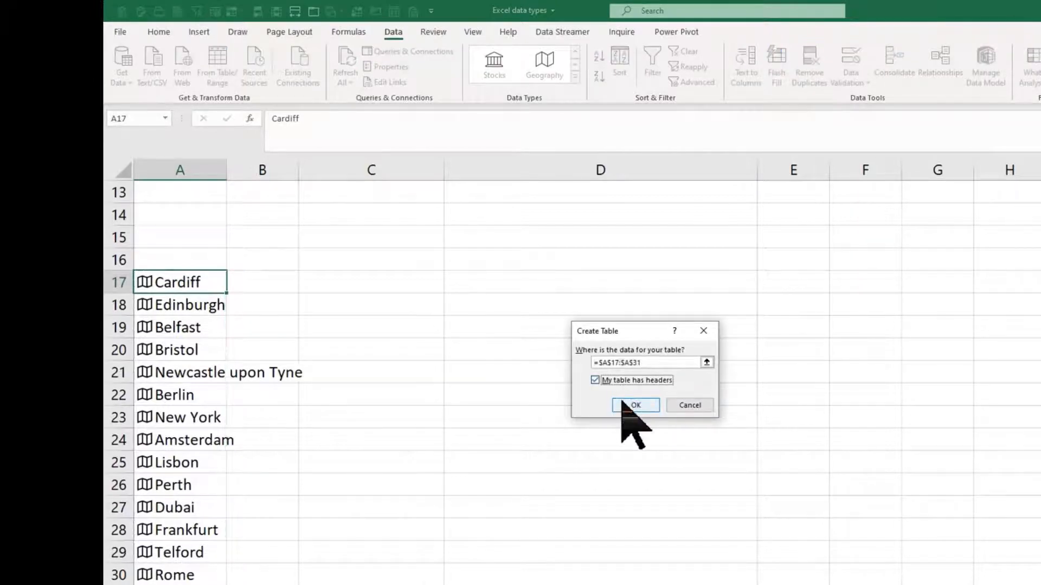
pyautogui.click(595, 381)
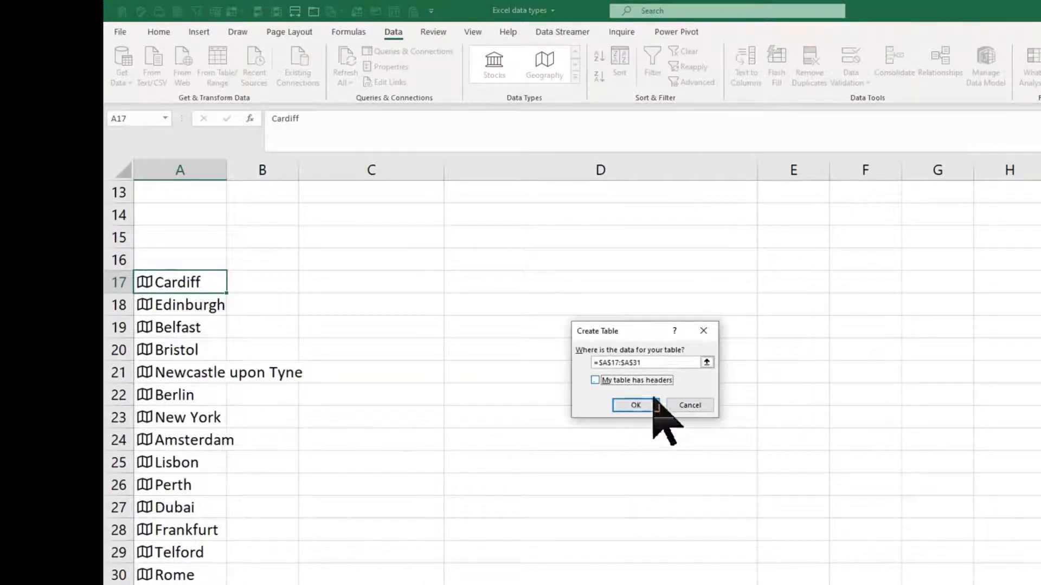
pyautogui.click(635, 405)
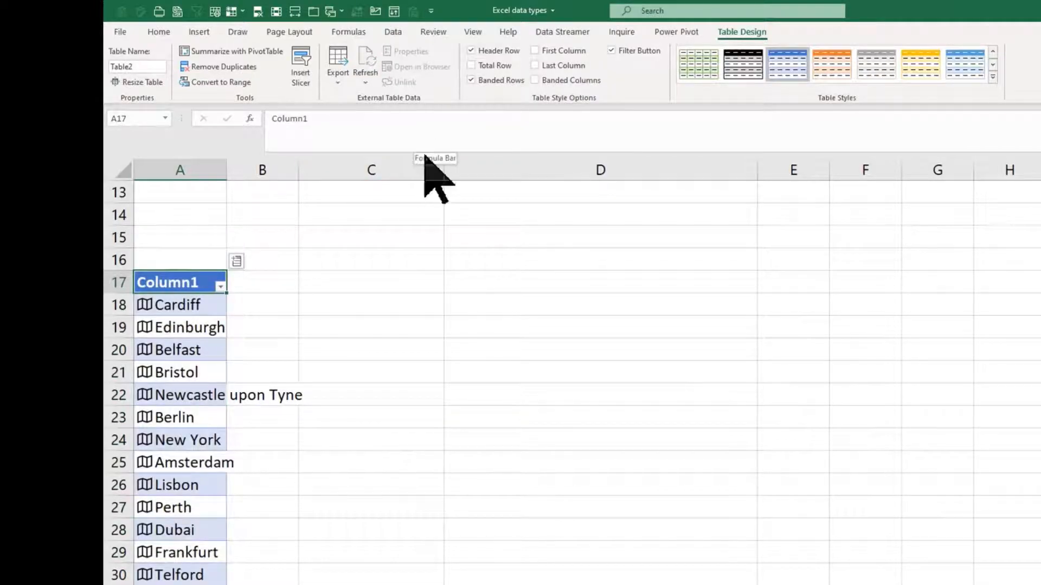
pyautogui.write('Town')
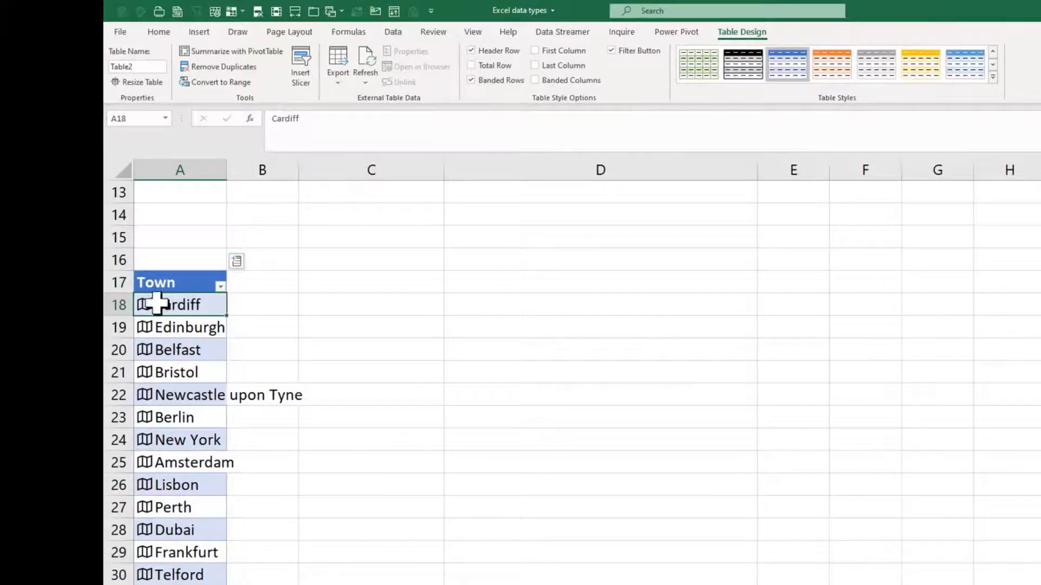
# - View and scroll Cardiff's geography data card, then show Telford's card
pyautogui.click(144, 305)
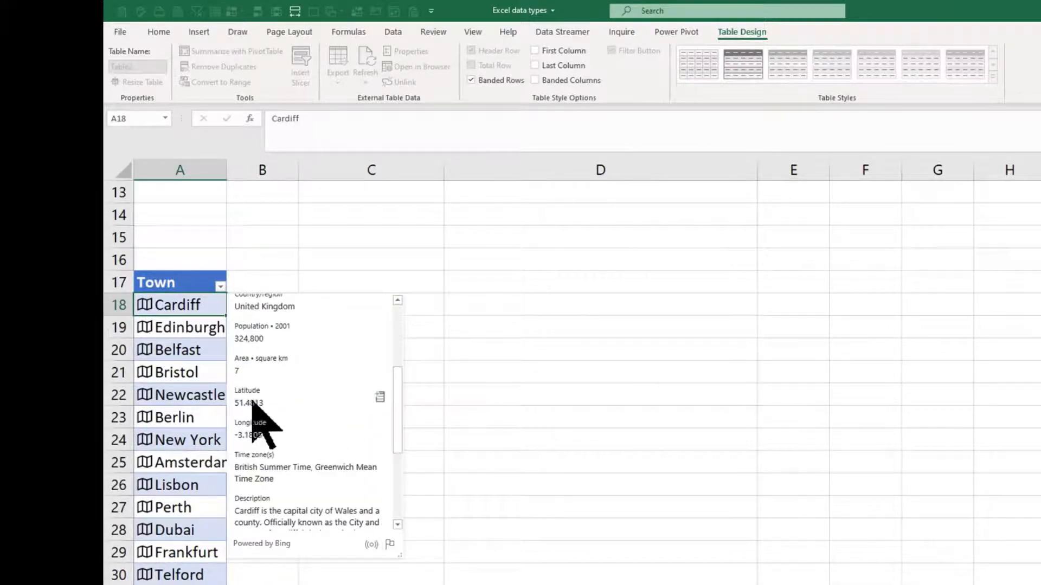
pyautogui.moveTo(415, 422)
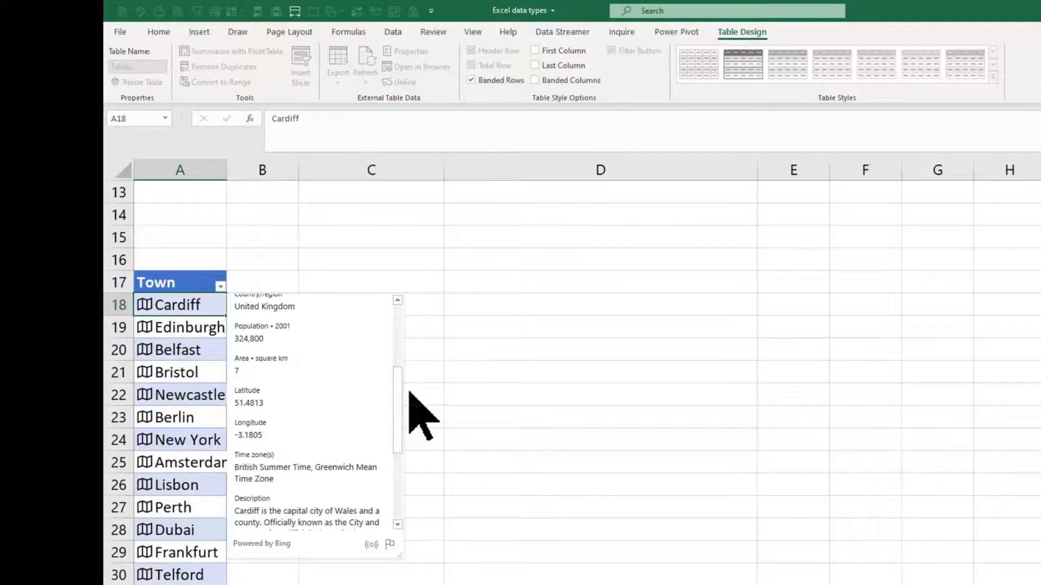
pyautogui.scroll(-3)
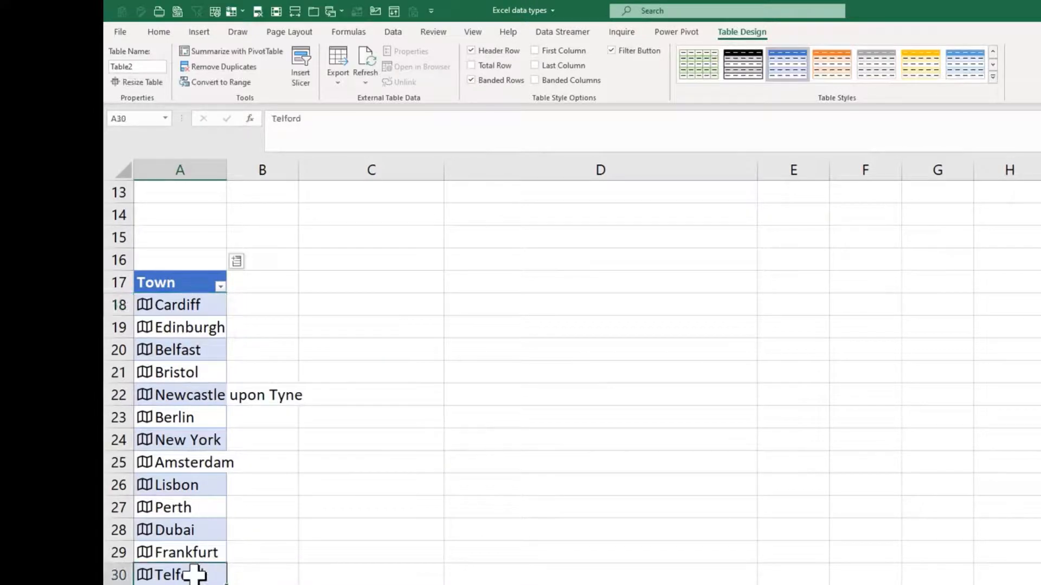
pyautogui.click(146, 575)
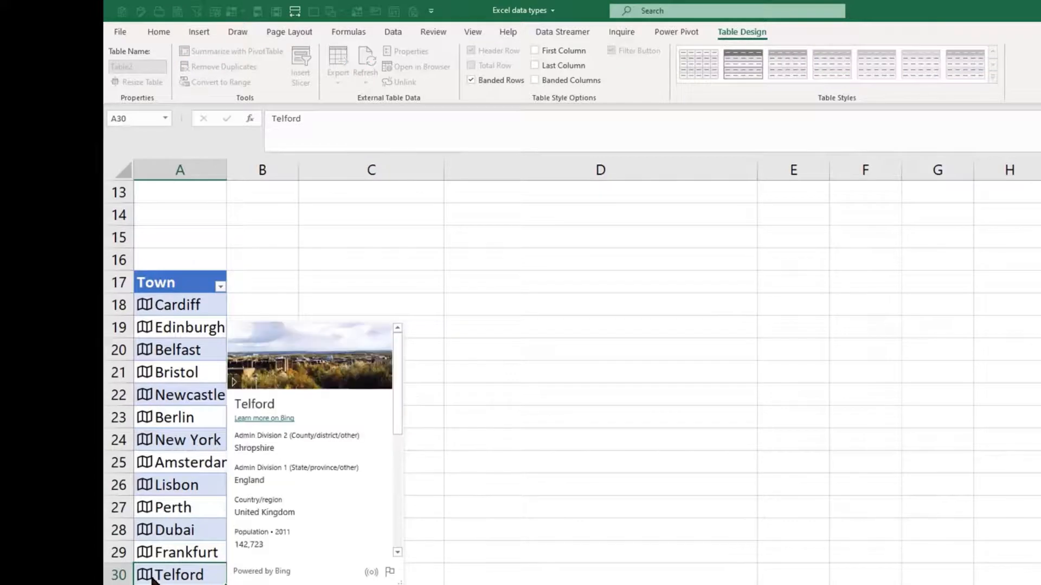